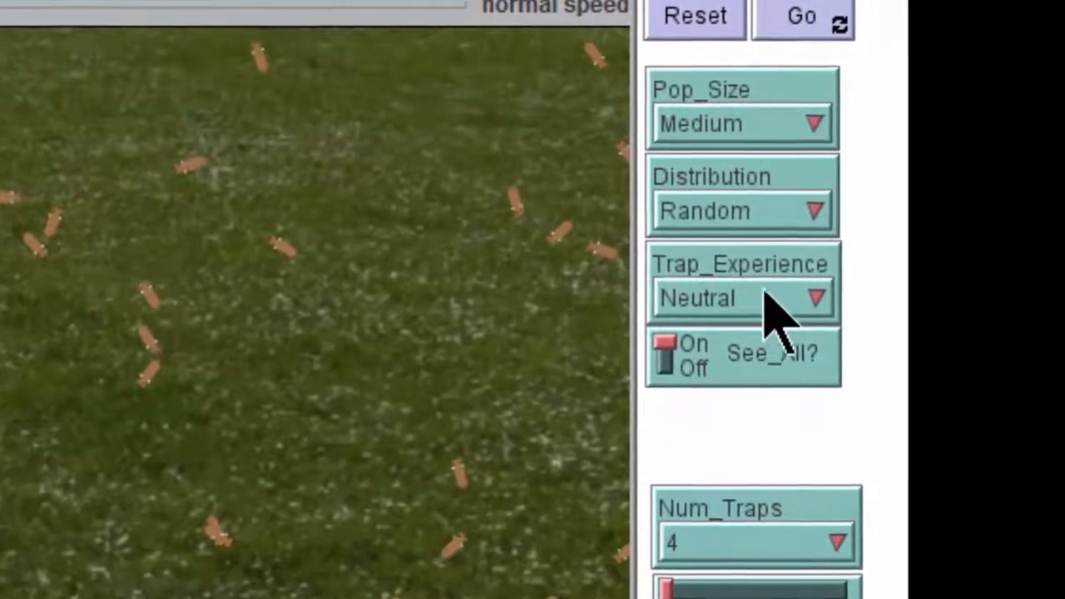
Review the Trap_Experience chooser and keep it at Neutral
{"action": "left_click", "coordinate": [815, 298]}
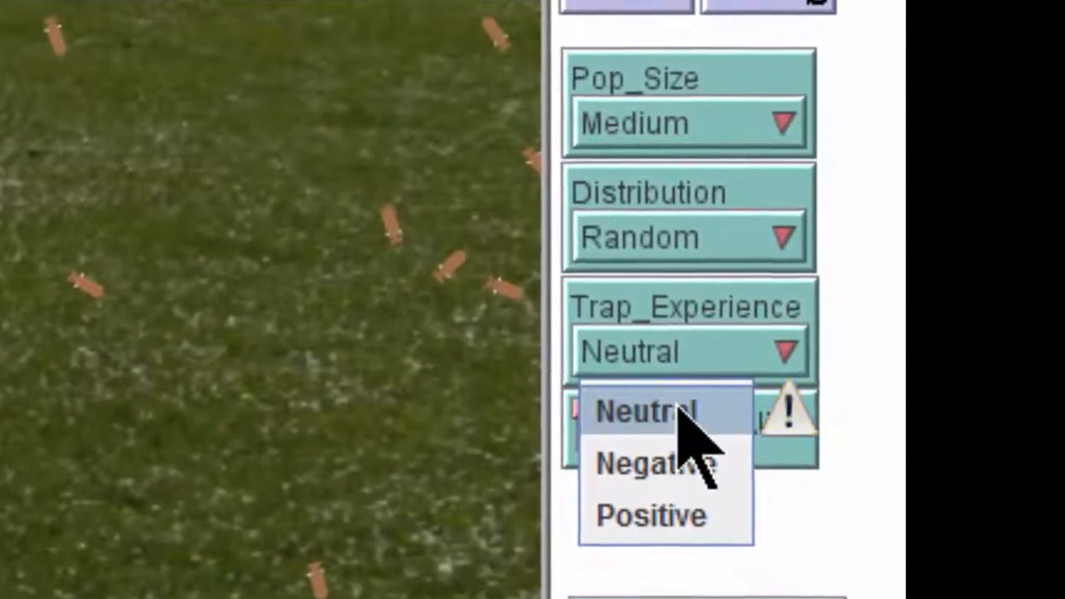
{"action": "left_click", "coordinate": [645, 412]}
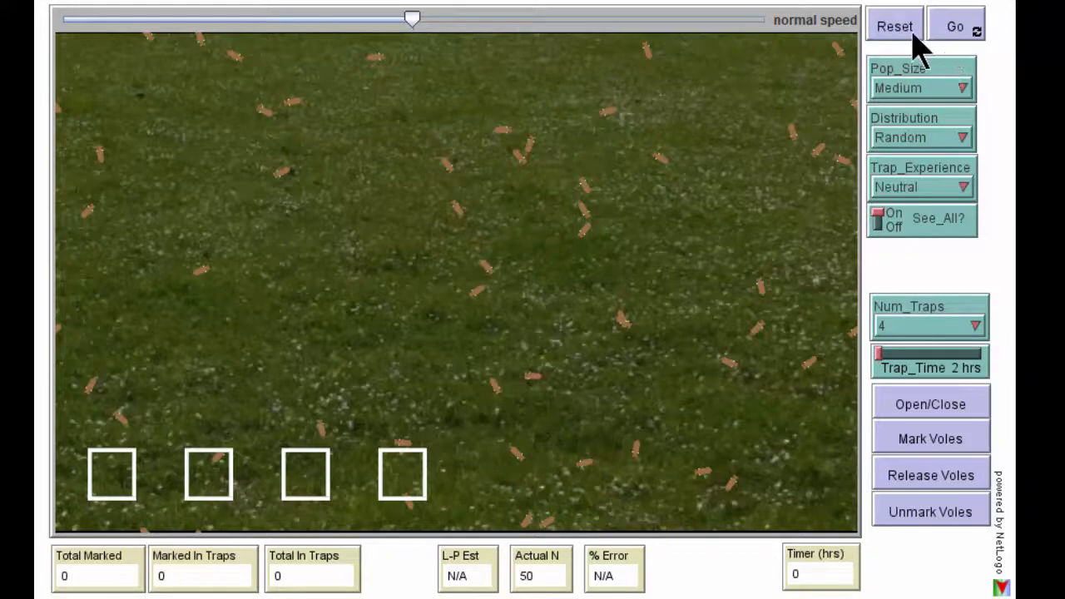
Reset the vole field and start the simulation running with Go
{"action": "left_click", "coordinate": [895, 26]}
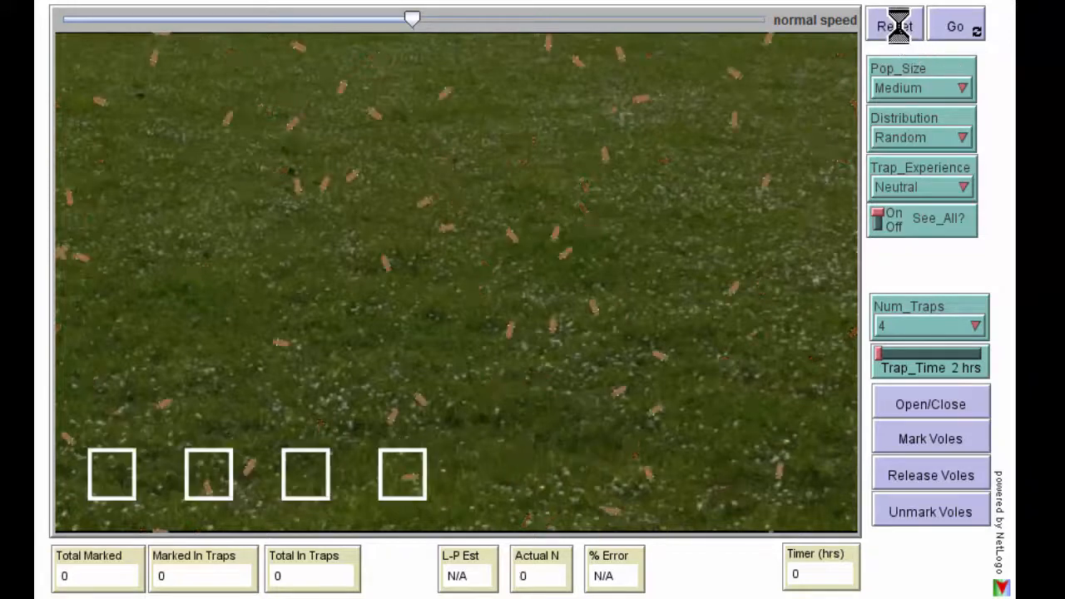
{"action": "left_click", "coordinate": [955, 27]}
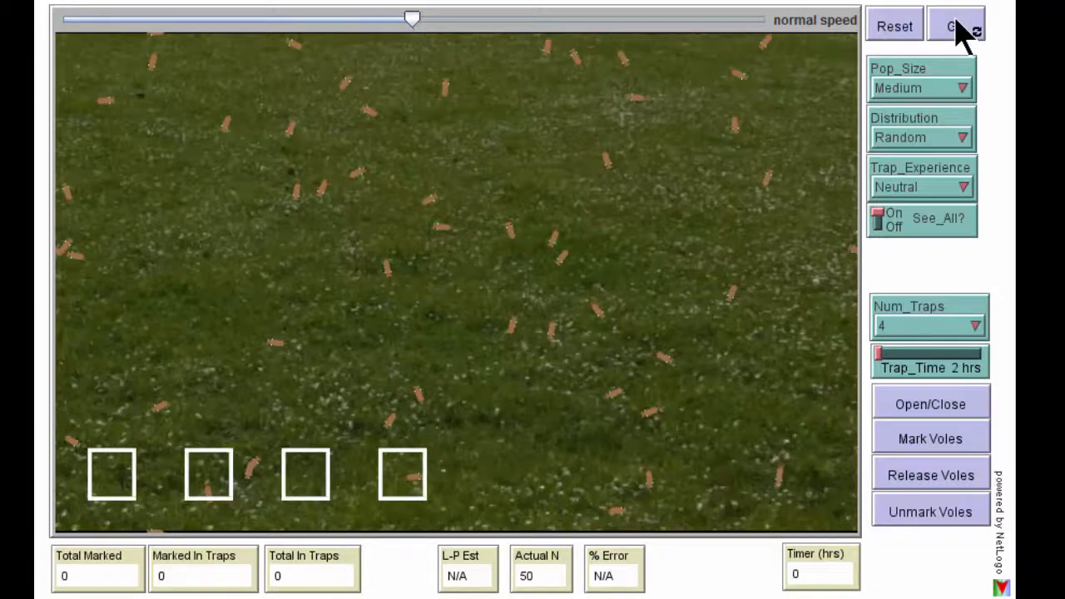
{"action": "left_click", "coordinate": [955, 26]}
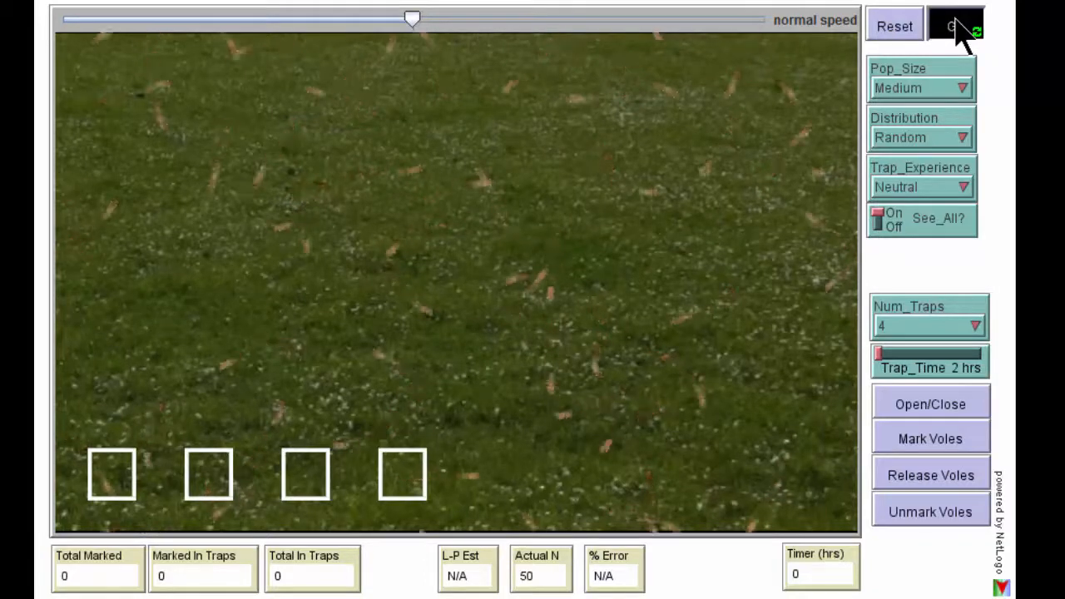
{"action": "left_click", "coordinate": [955, 27]}
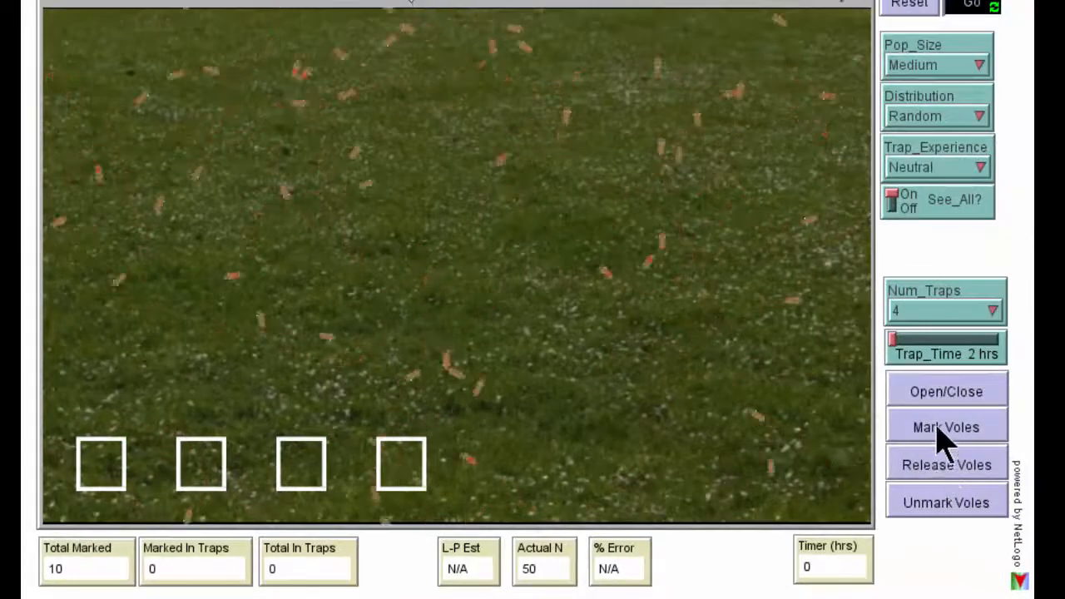
Run the 2-hour trap session, catching 10 voles (3 marked) for a Lincoln-Petersen estimate of 33.3
{"action": "left_click", "coordinate": [945, 393]}
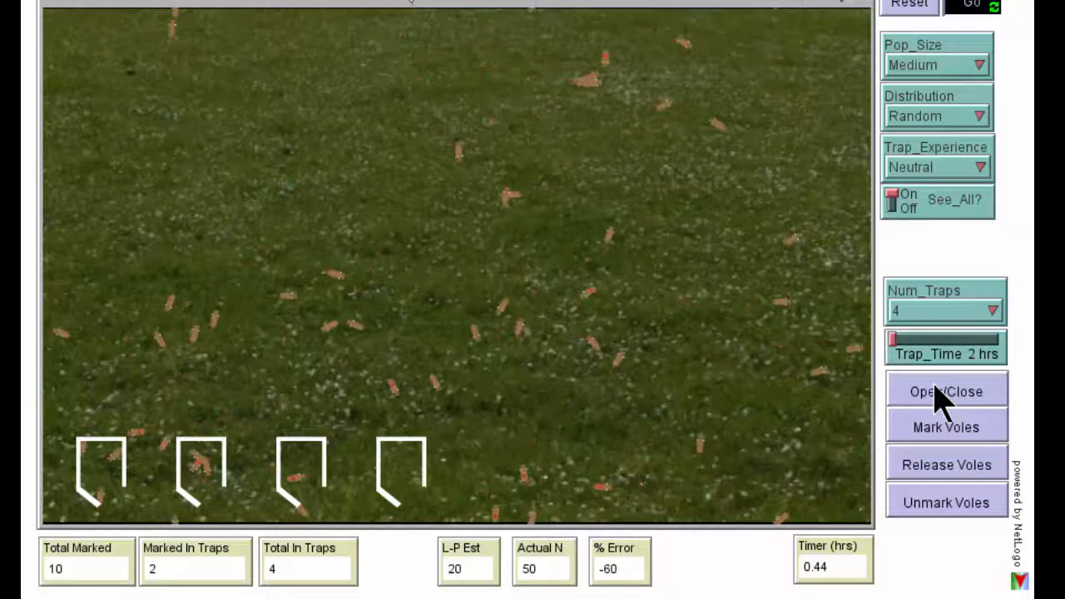
{"action": "left_click", "coordinate": [972, 5]}
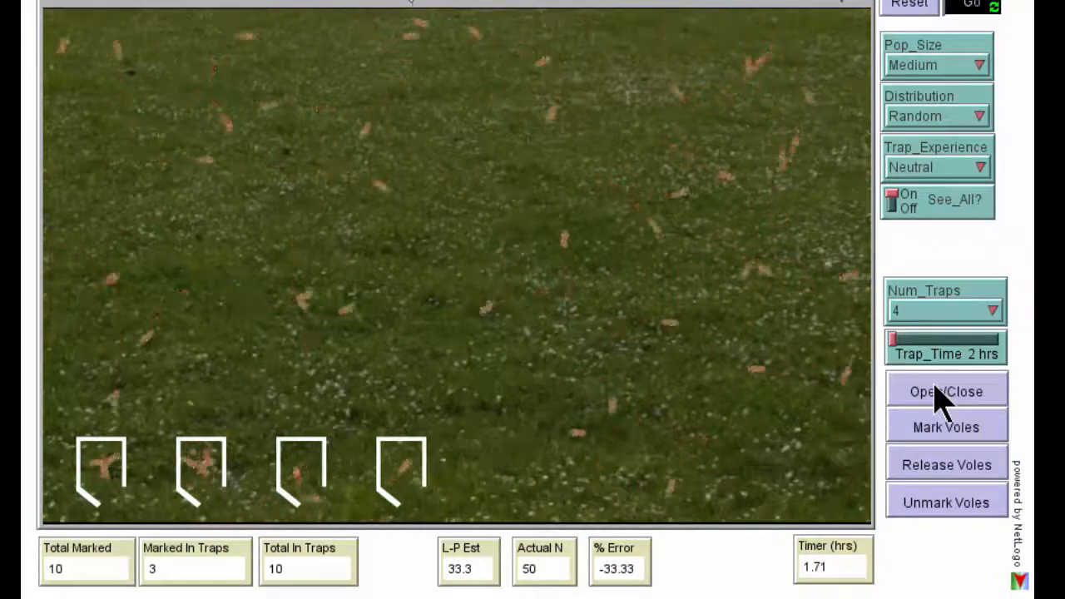
{"action": "left_click", "coordinate": [945, 393]}
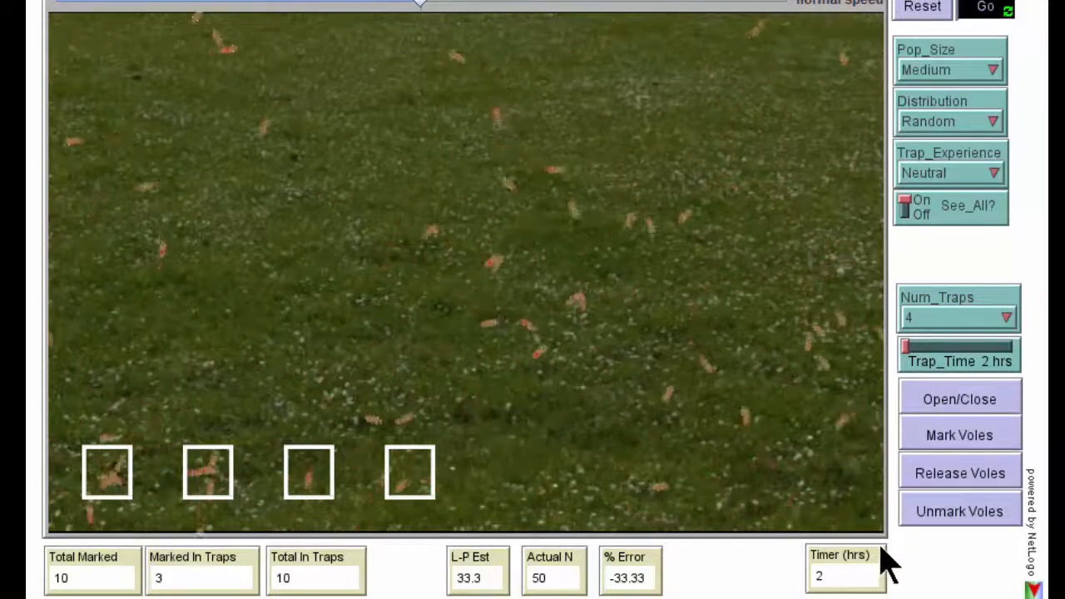
Unmark and release all voles so Total Marked returns to 0 and the estimate clears
{"action": "left_click", "coordinate": [959, 510]}
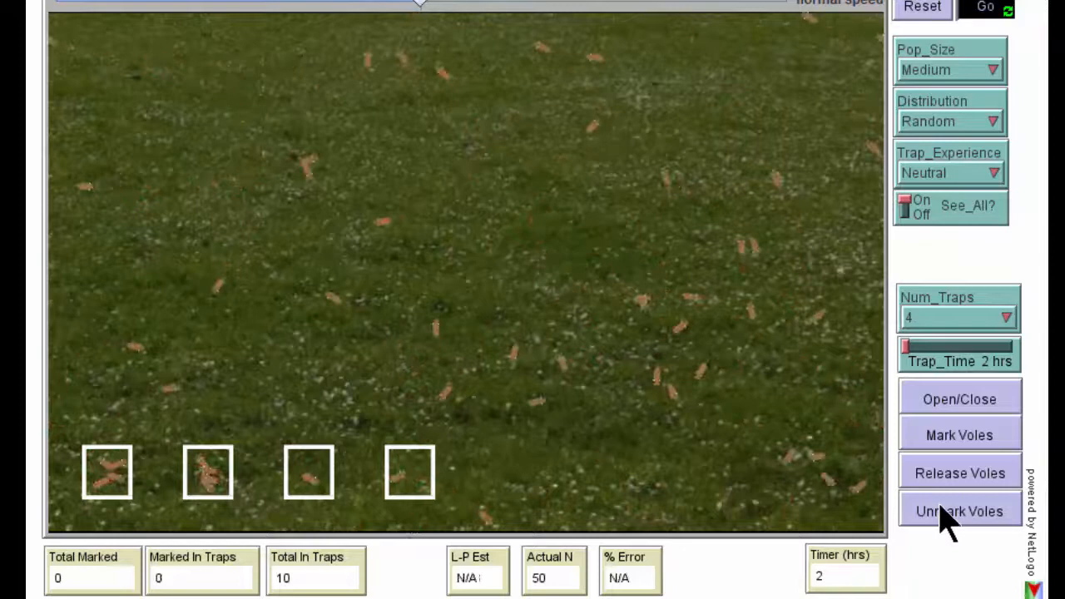
{"action": "left_click", "coordinate": [958, 473]}
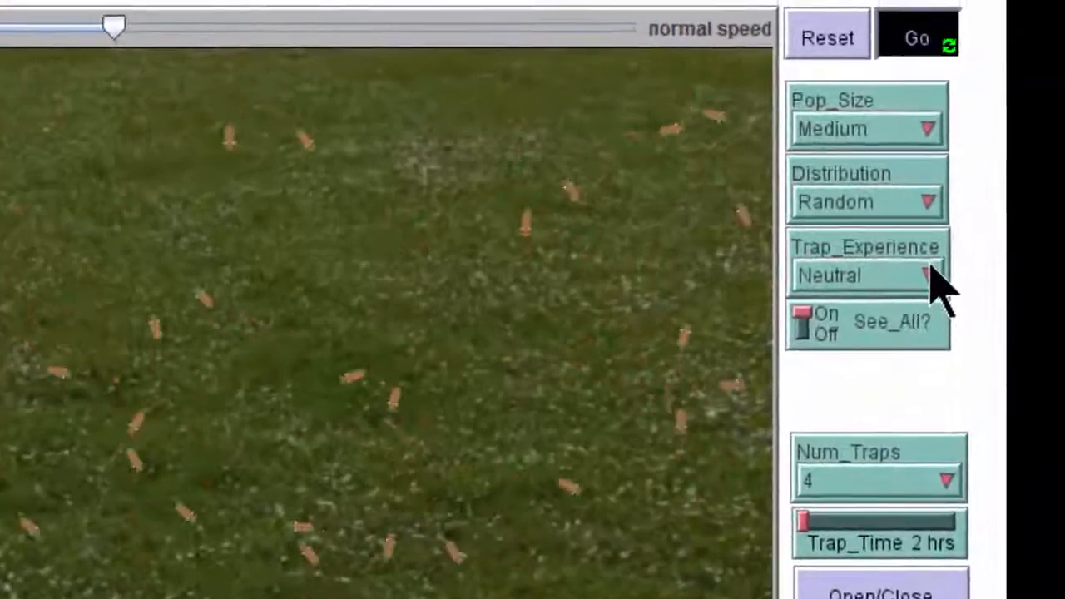
Set trap experience to Negative and reset the vole field with that setting
{"action": "left_click", "coordinate": [865, 276]}
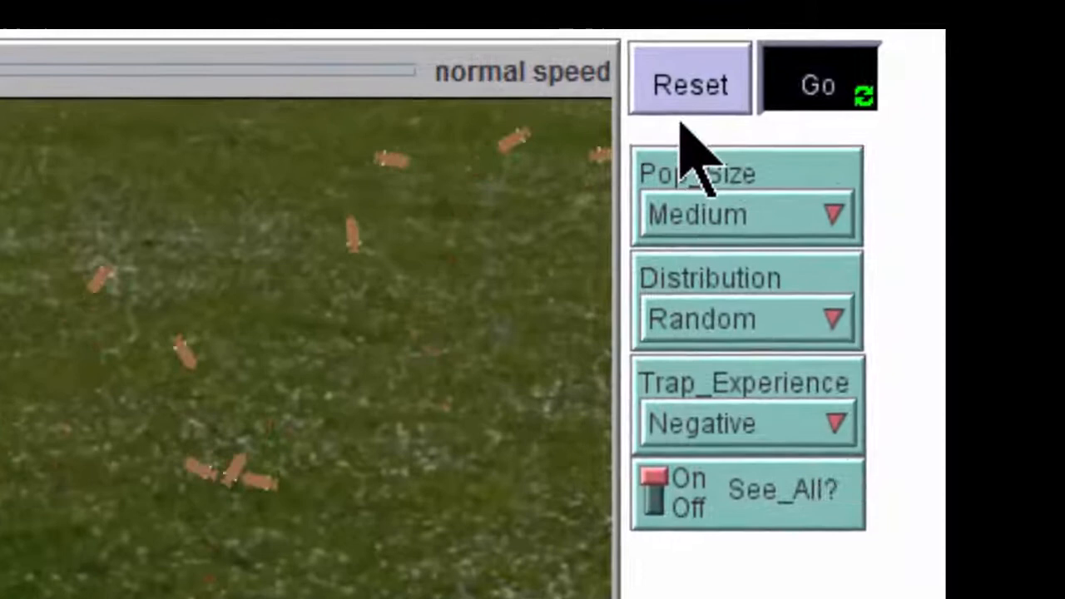
{"action": "left_click", "coordinate": [688, 83]}
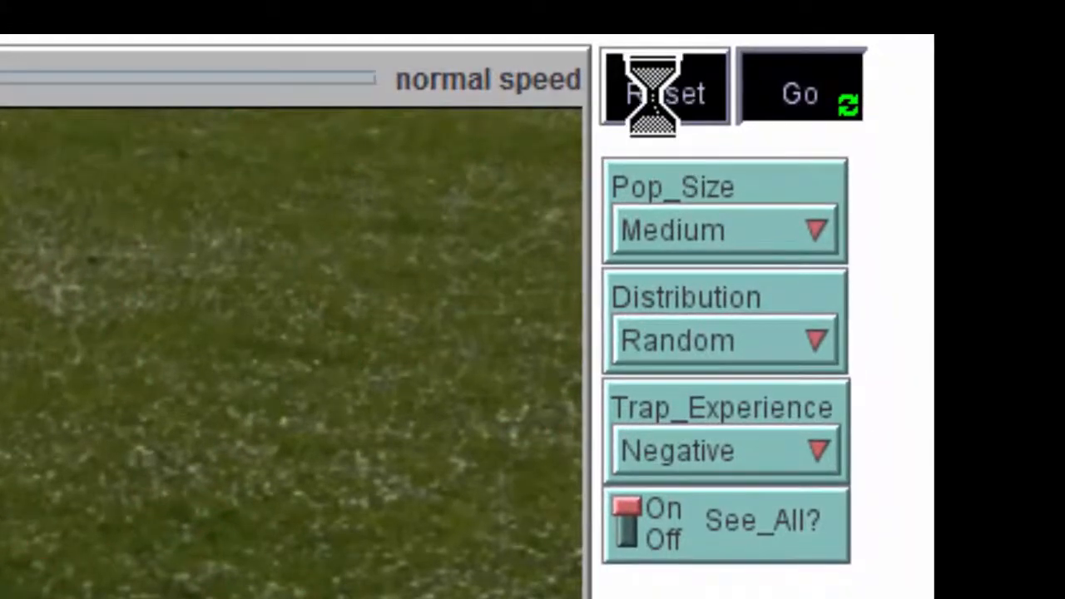